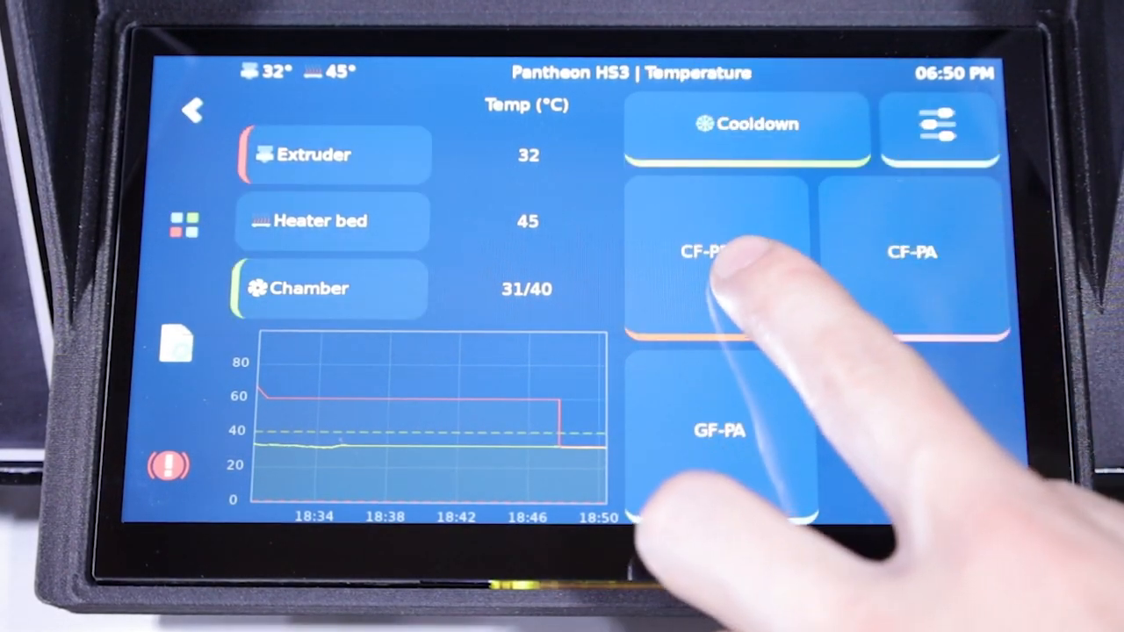
- Preheat with the CF-PETG preset: extruder to 260 °C and heater bed to 90 °C
{"action": "left_click", "coordinate": [717, 253]}
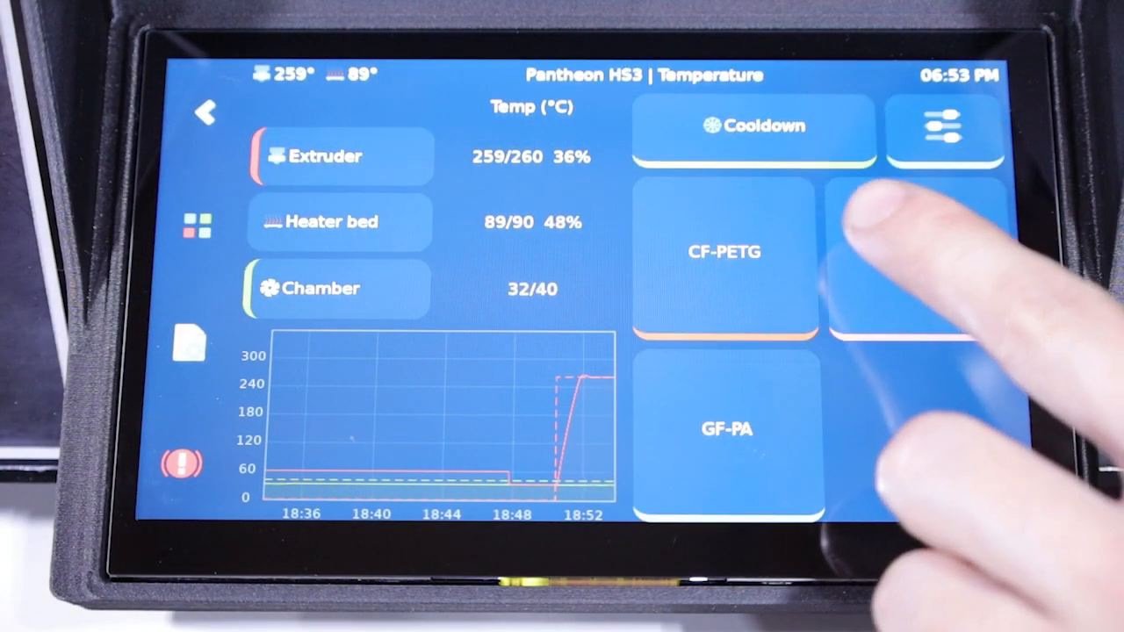
- Preheat with the CF-PA preset (extruder 310 °C, bed 100 °C) and open the Extrude screen
{"action": "left_click", "coordinate": [917, 253]}
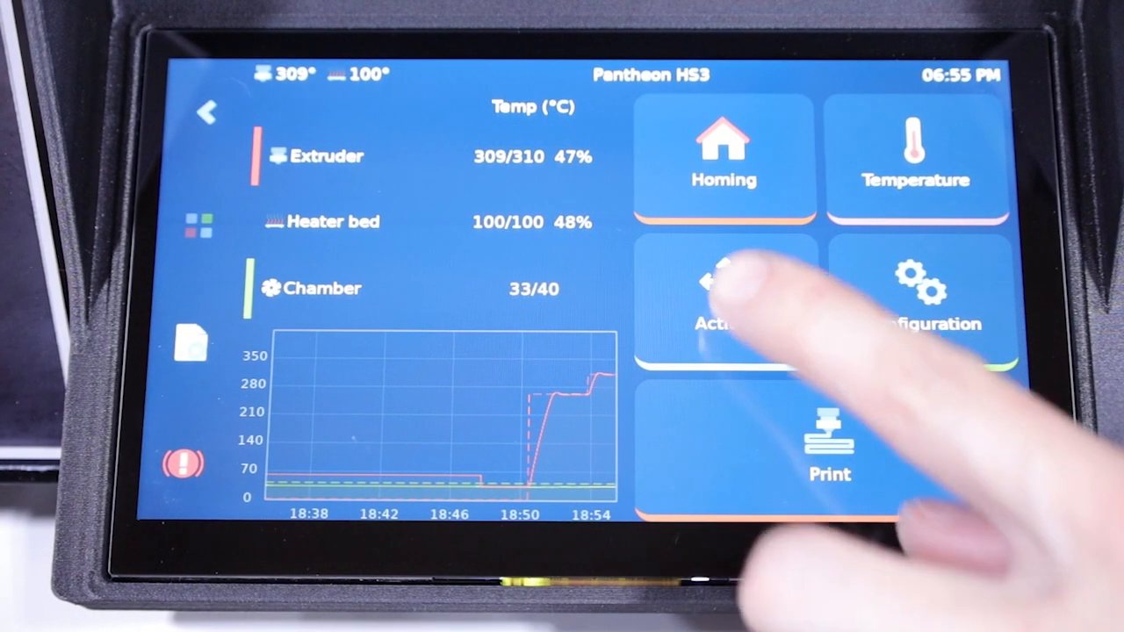
{"action": "left_click", "coordinate": [724, 299]}
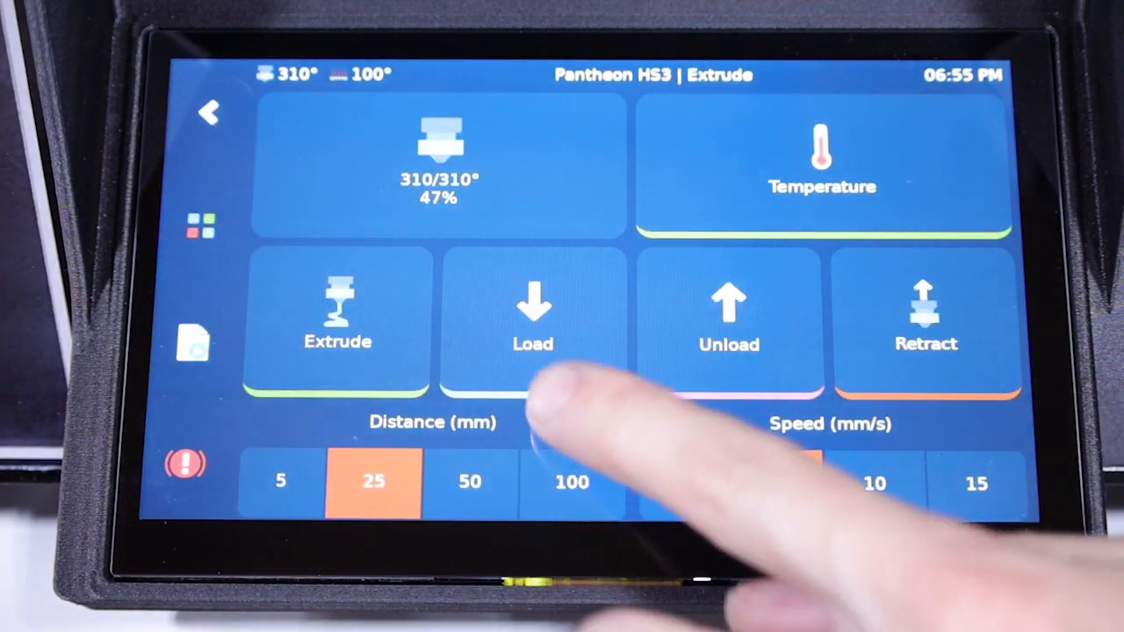